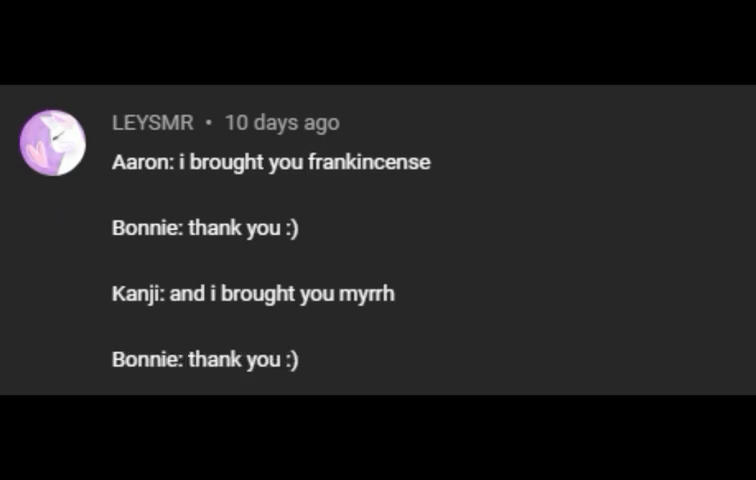
scroll("up", 3)
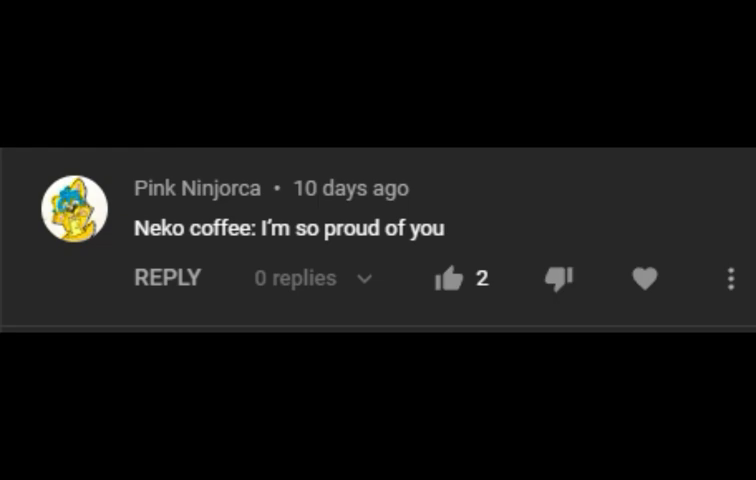
scroll("down", 3)
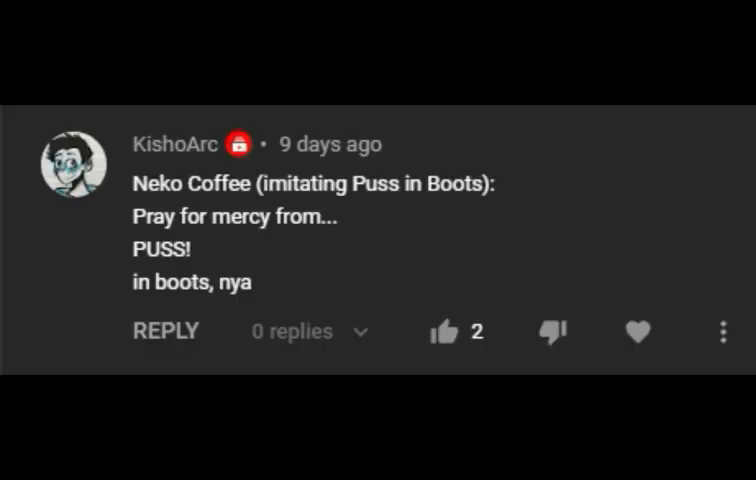
scroll("down", 3)
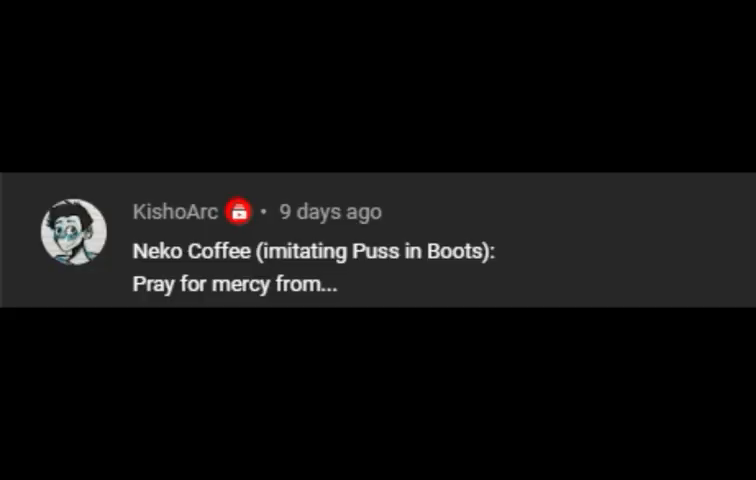